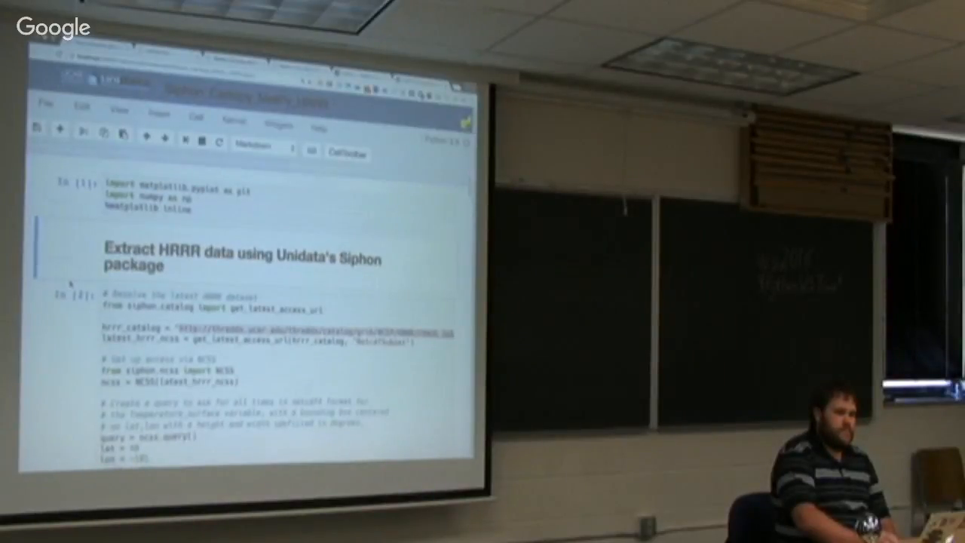
Step: Review and edit the NCSS access setup cell, then save the notebook
scroll(down, 3)
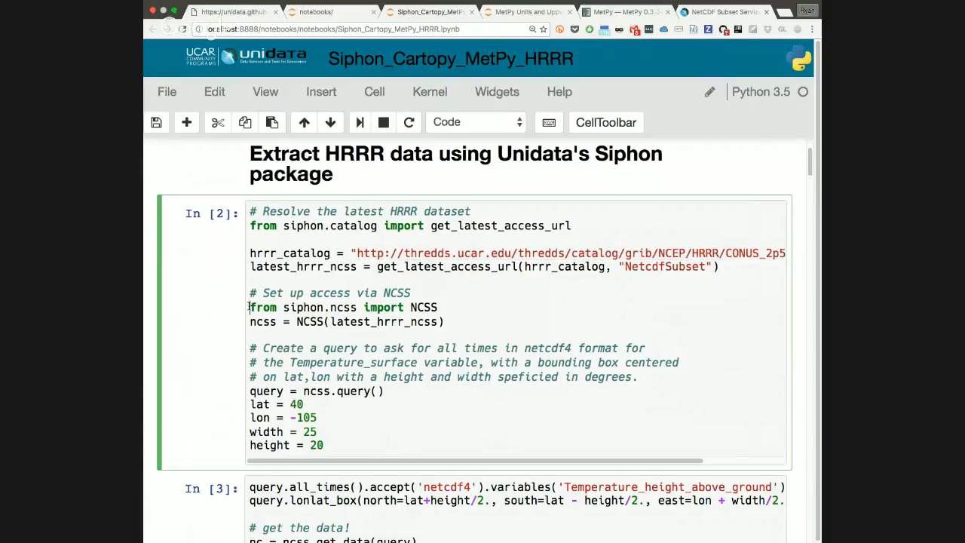
scroll(down, 3)
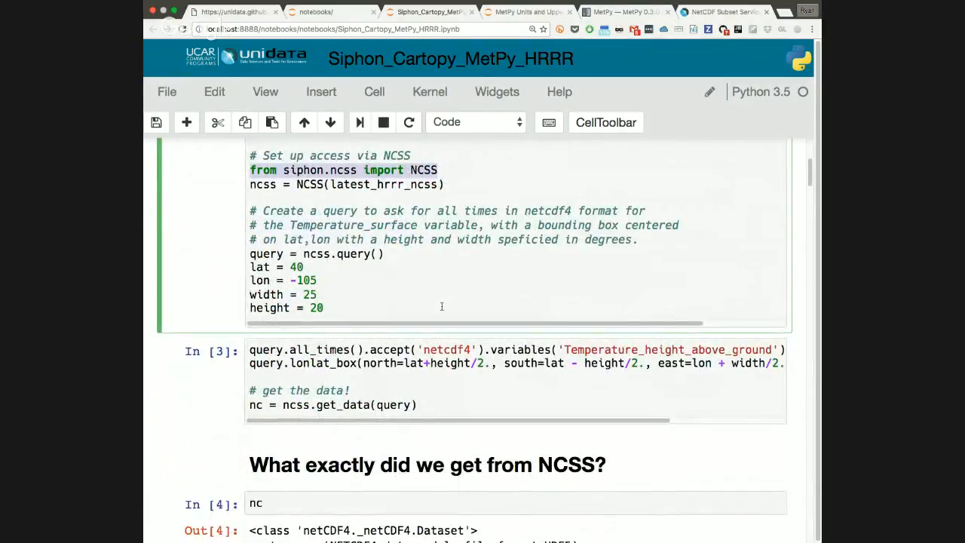
click(156, 122)
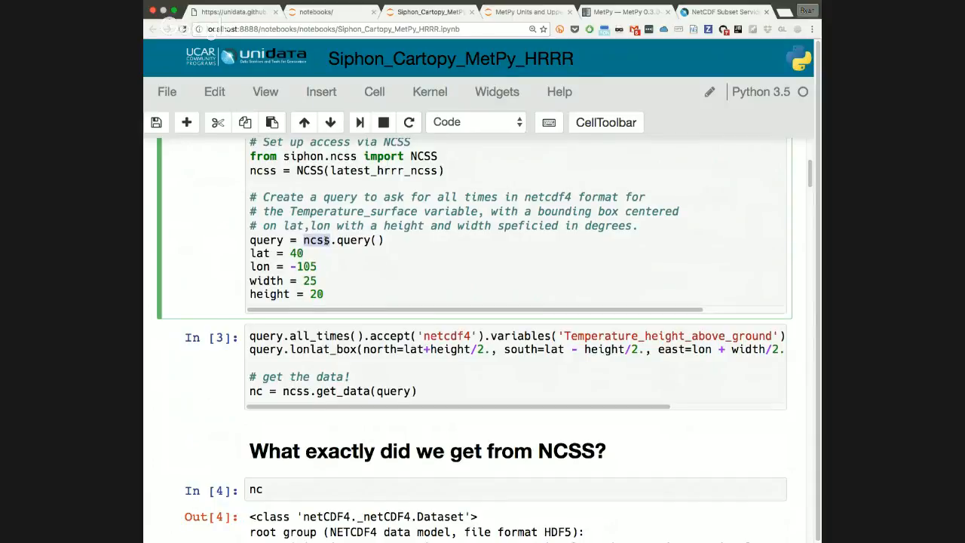
scroll(down, 3)
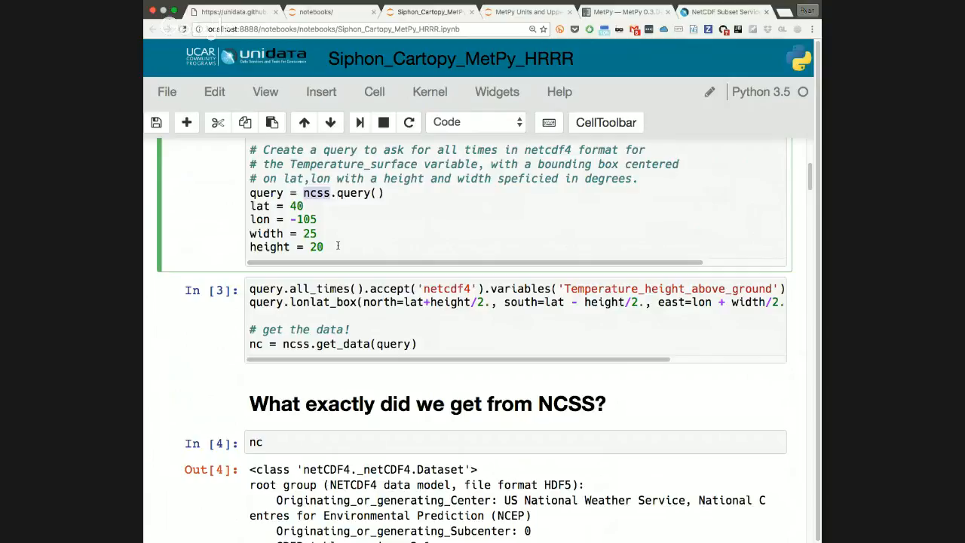
scroll(down, 3)
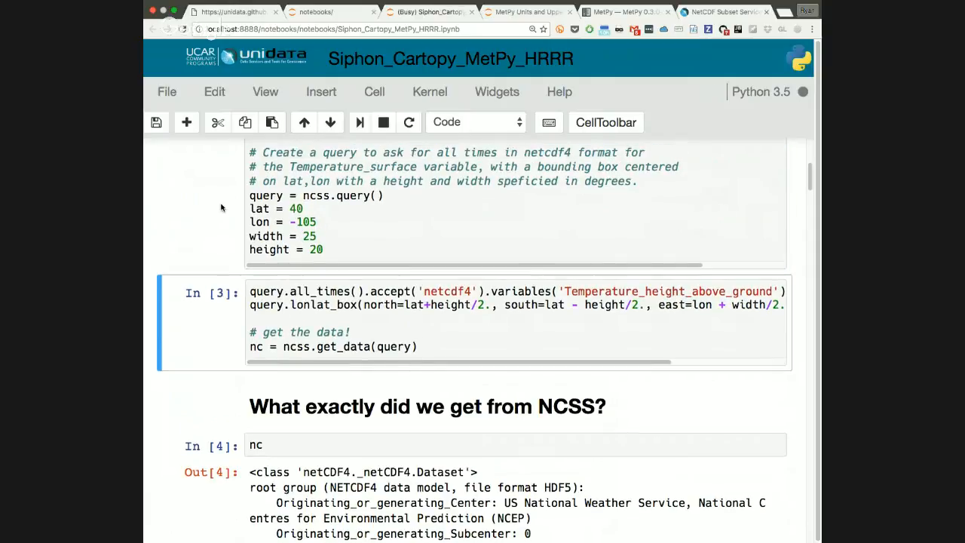
scroll(up, 3)
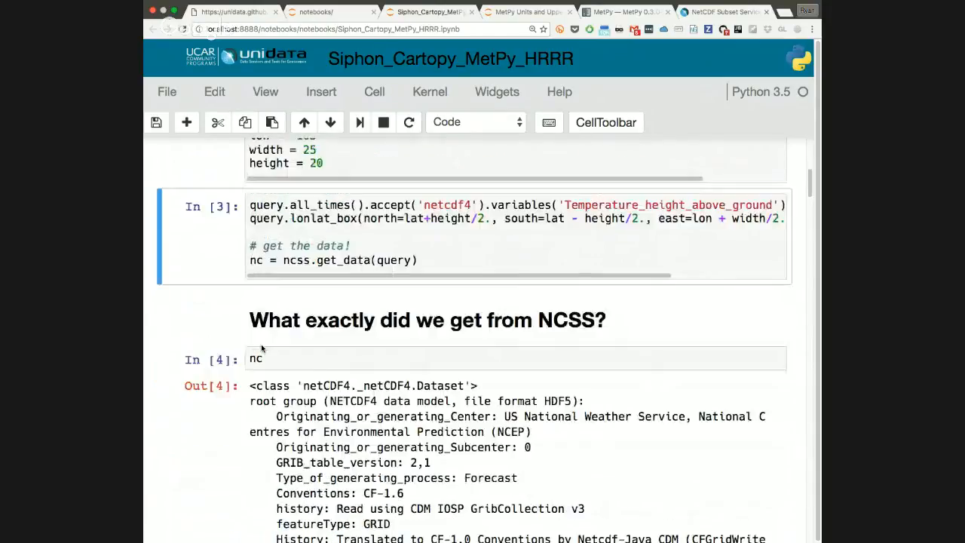
scroll(down, 3)
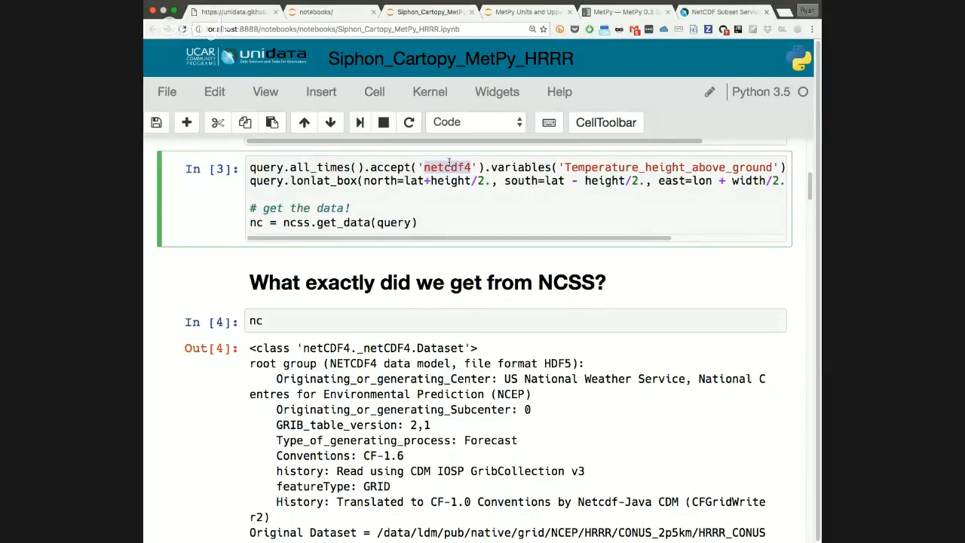
scroll(right, 3)
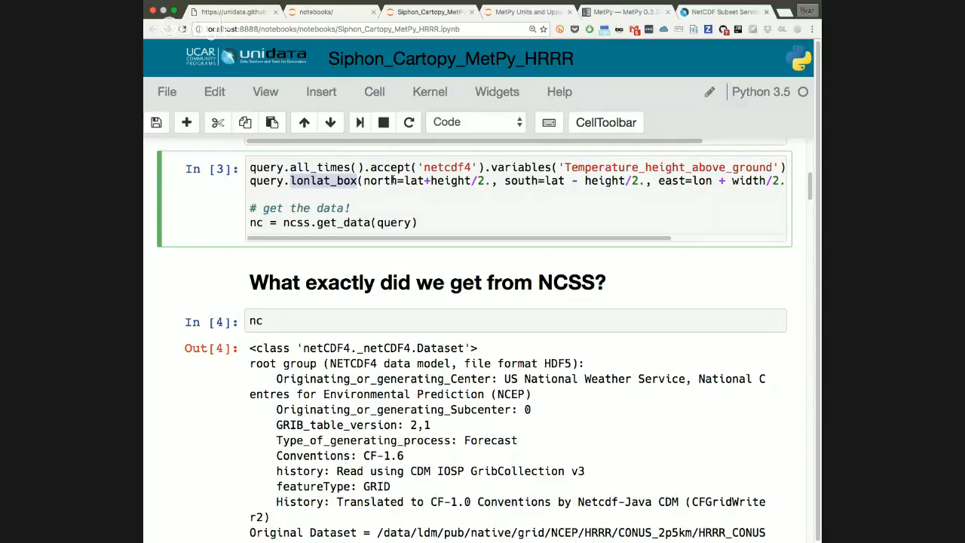
scroll(right, 3)
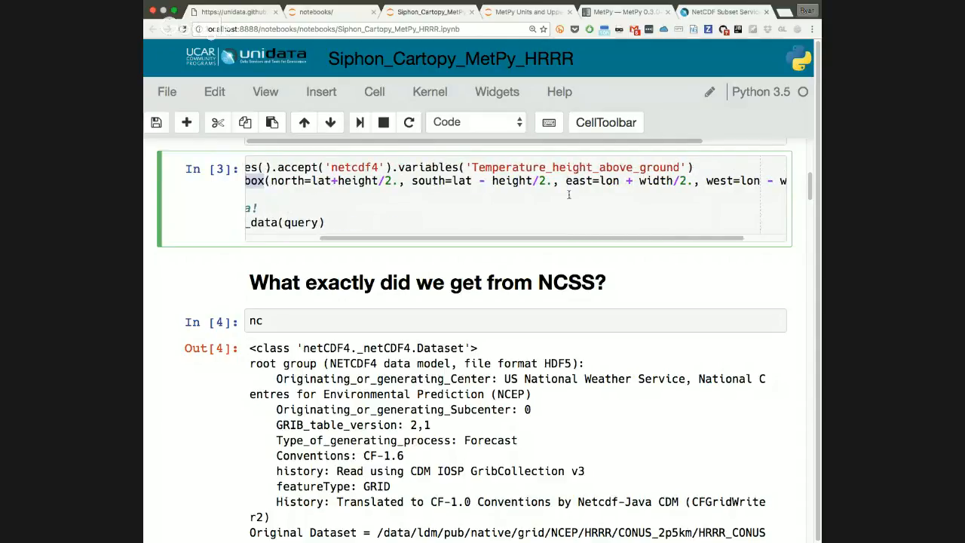
scroll(right, 3)
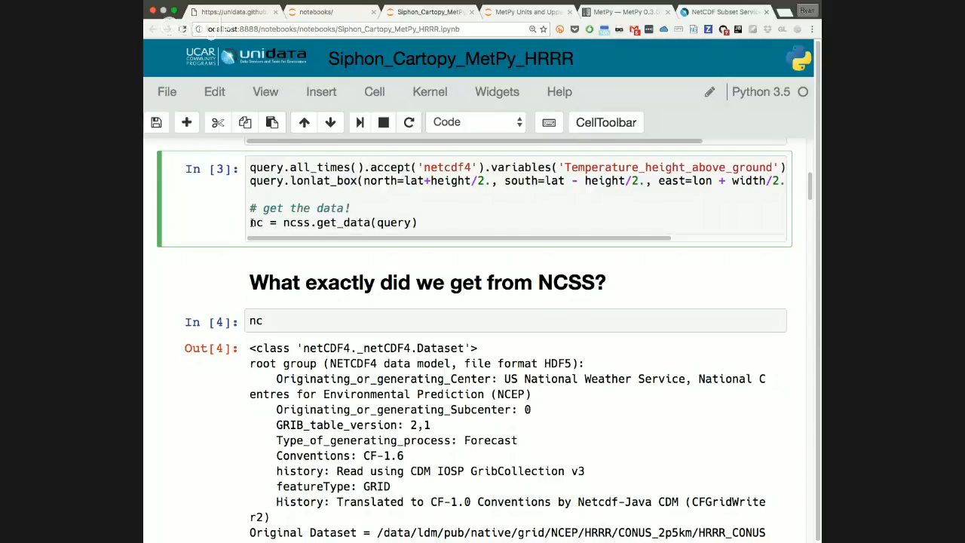
key(ctrl+s)
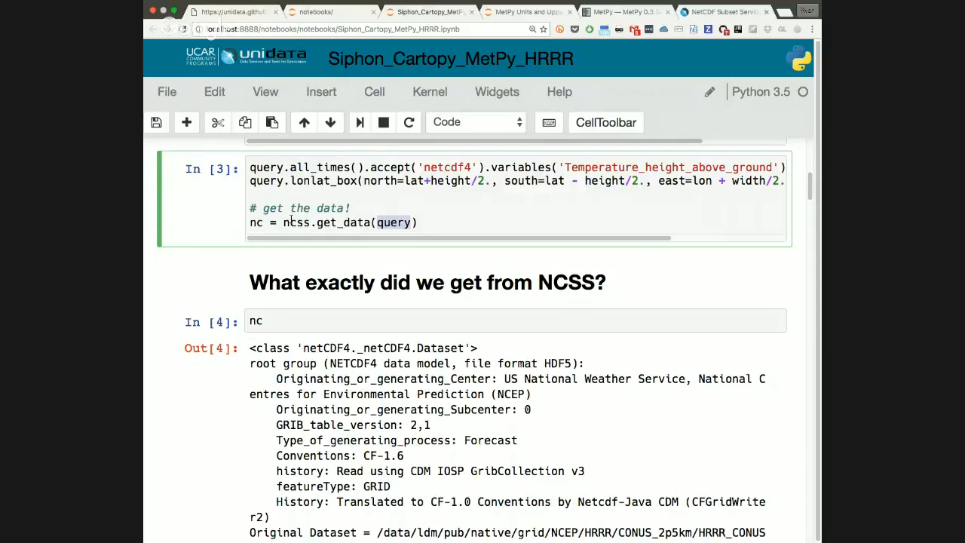
Step: Review In [2] and re-run the NCSS HRRR temperature query-and-fetch cell
scroll(up, 3)
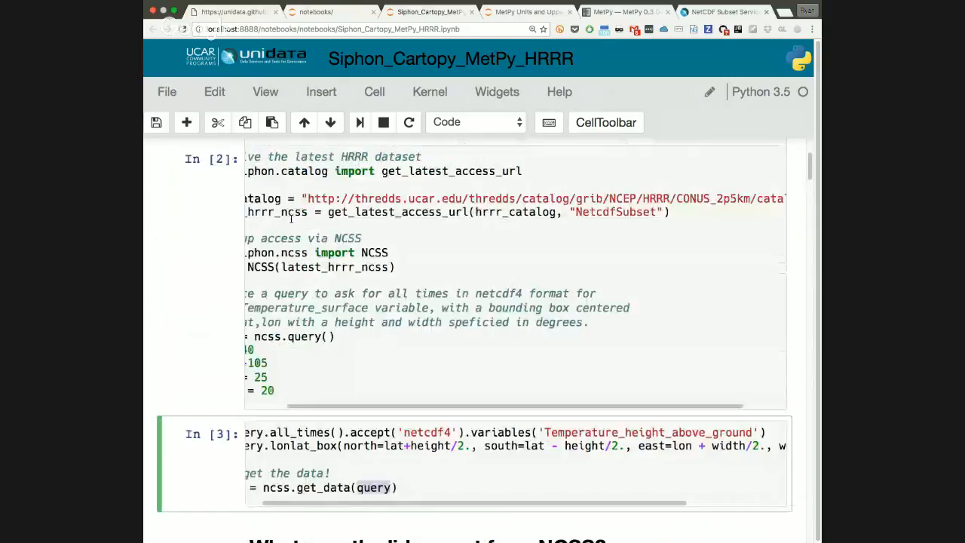
scroll(up, 3)
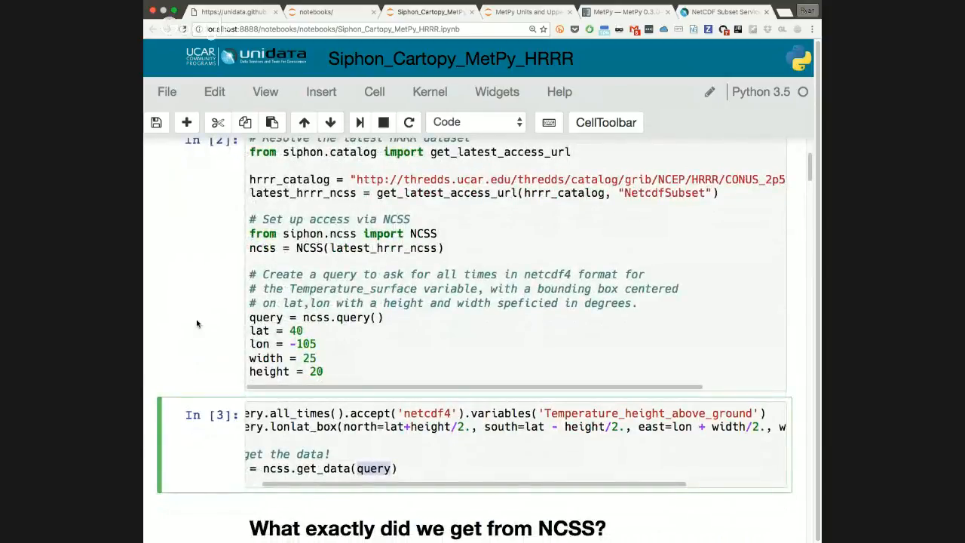
scroll(down, 3)
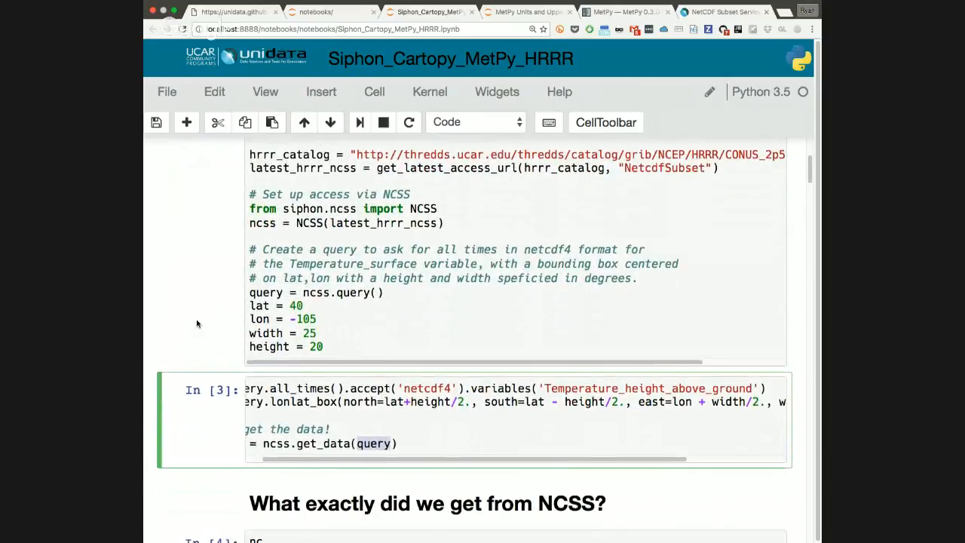
scroll(down, 3)
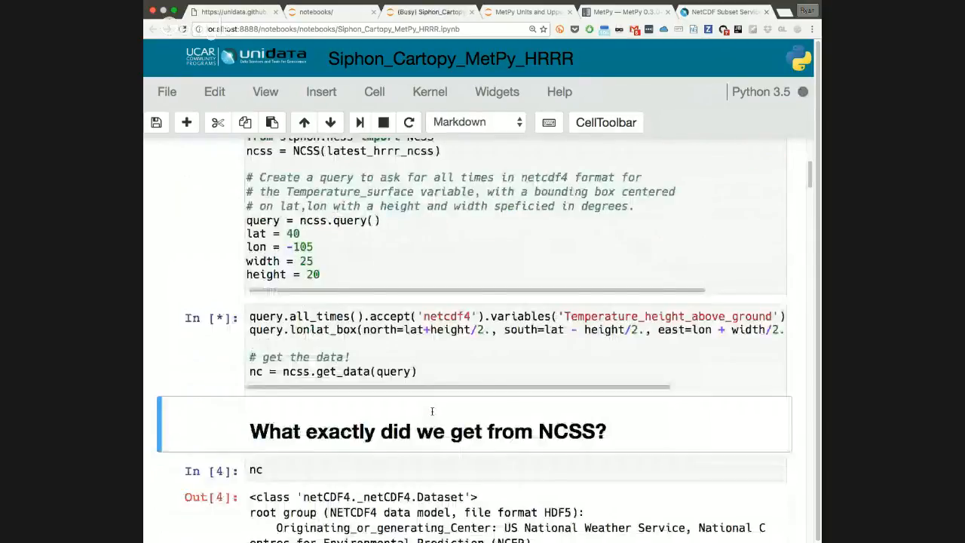
scroll(down, 3)
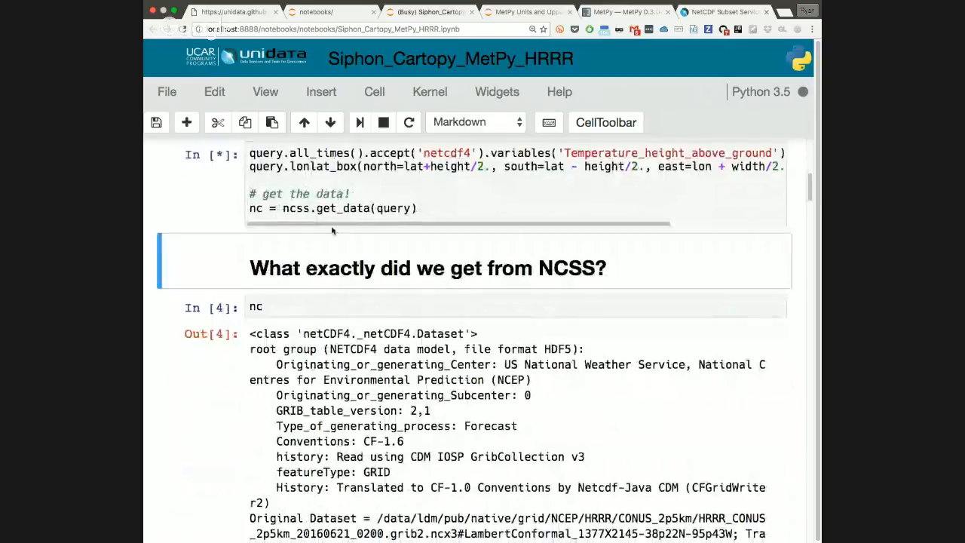
scroll(down, 3)
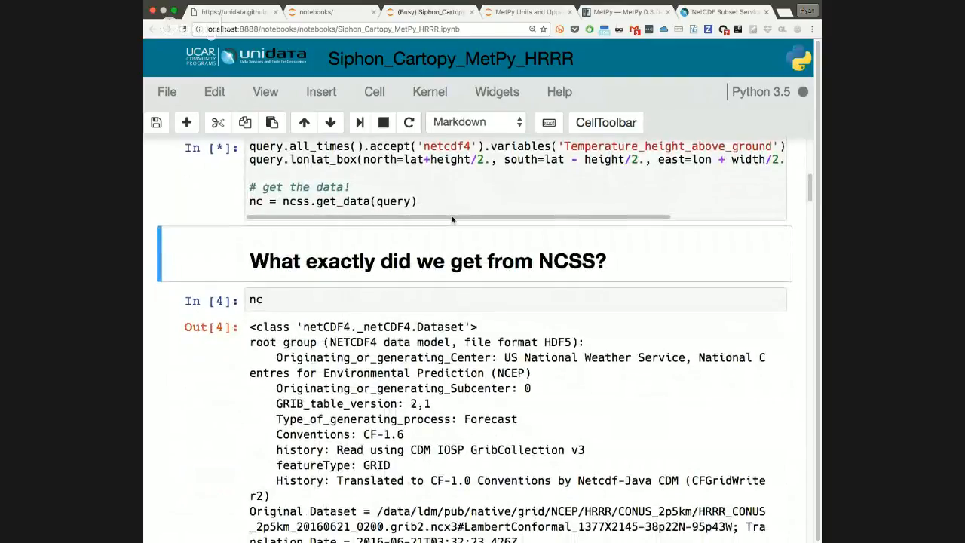